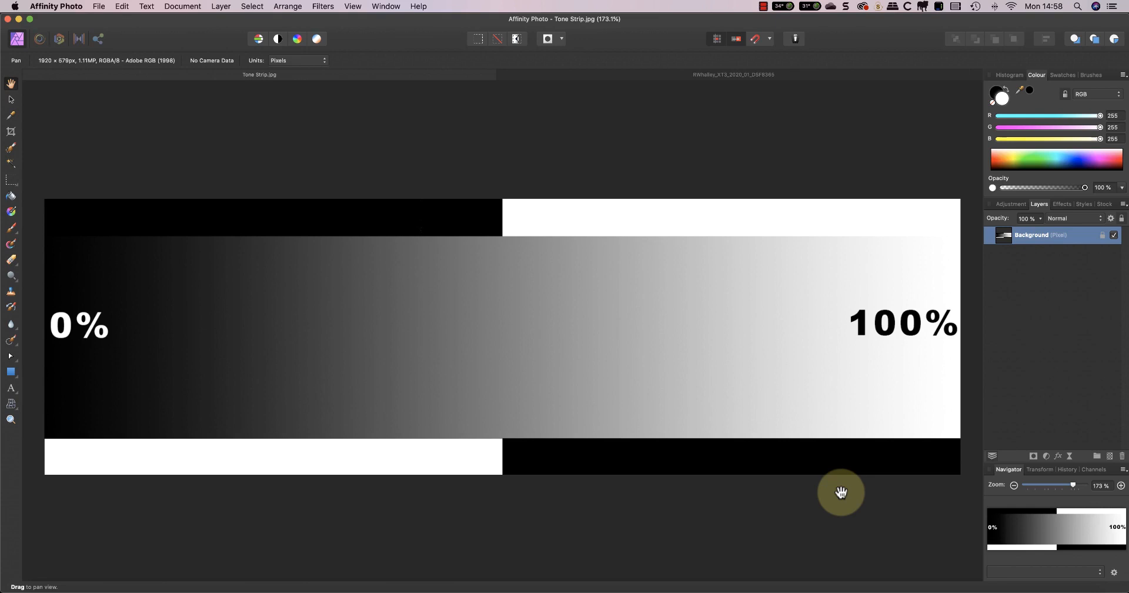
{"action": "mouse_move", "coordinate": [655, 136]}
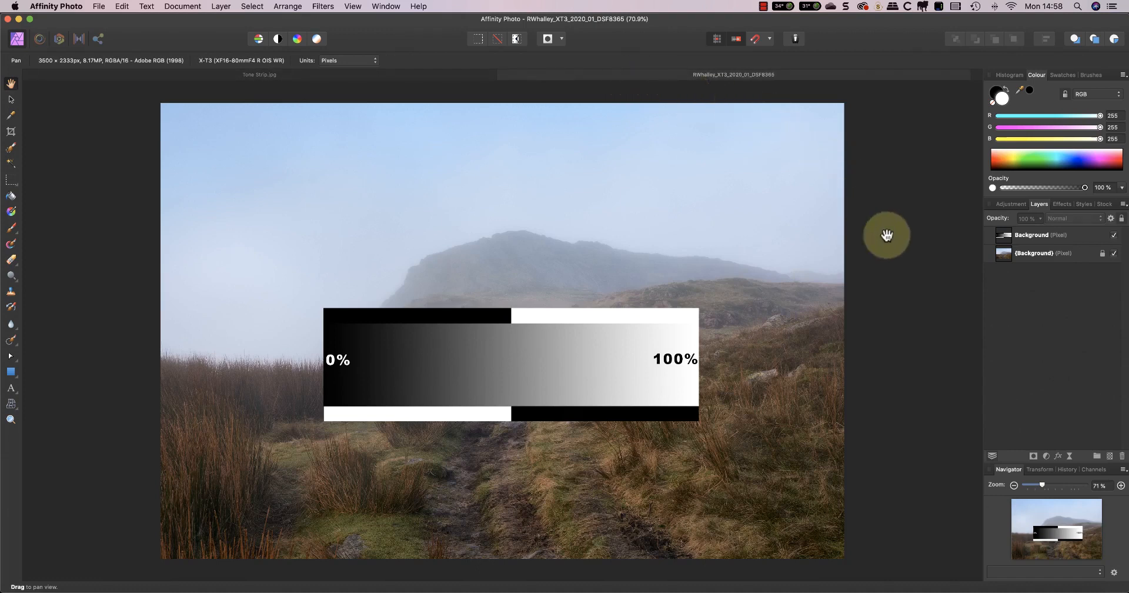
{"action": "mouse_move", "coordinate": [903, 355]}
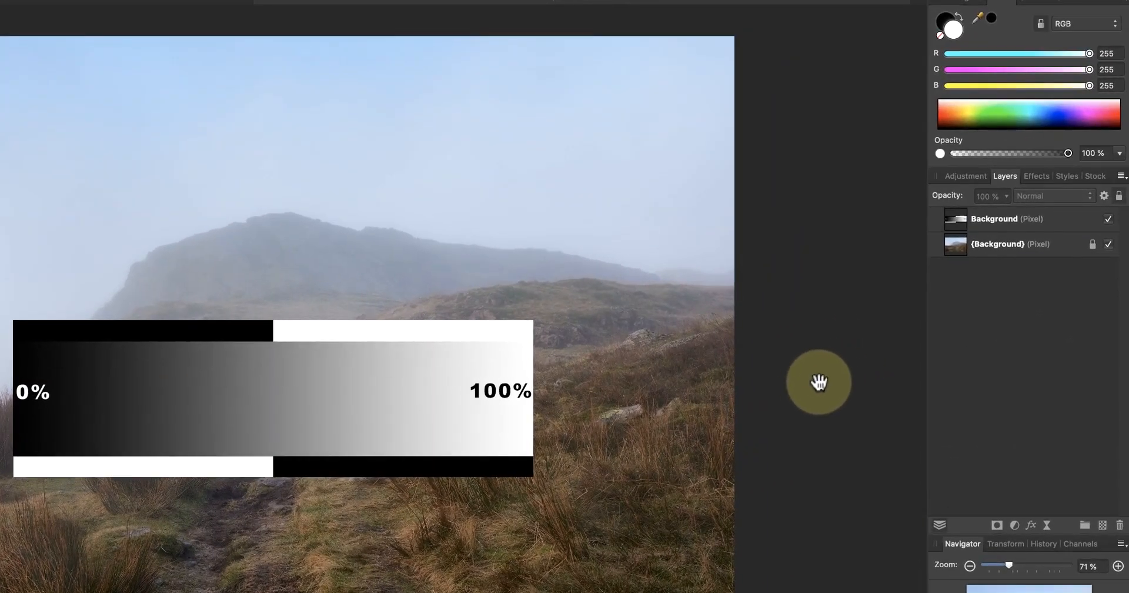
- Select the tone strip Background (Pixel) layer above the misty landscape photo
{"action": "left_click", "coordinate": [994, 219]}
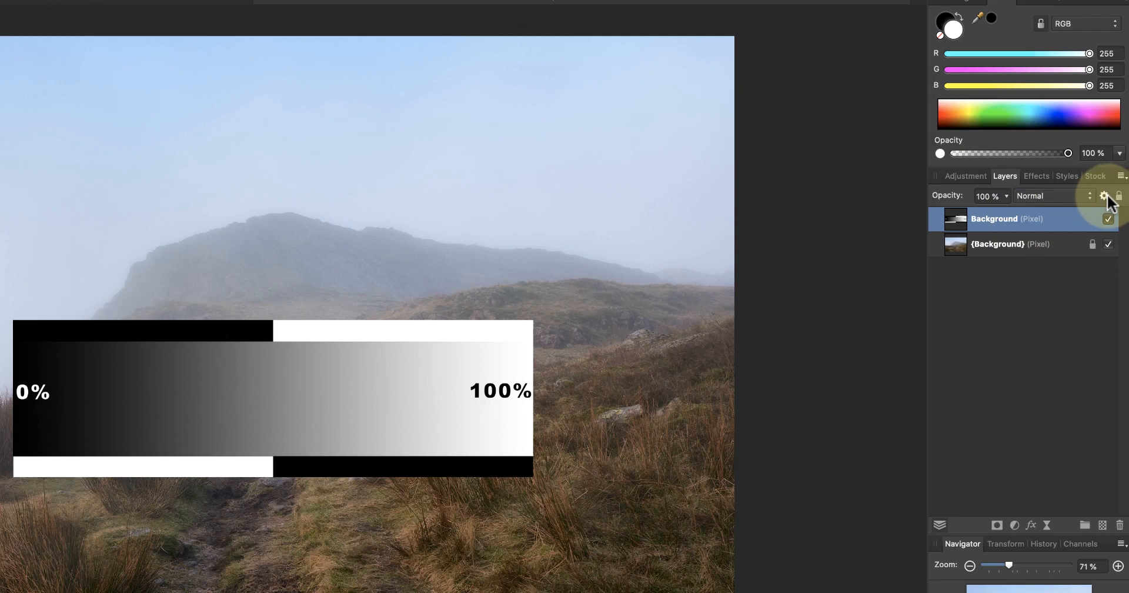
- Show Blend Options for the tone strip layer, positioned to the right of the canvas
{"action": "left_click", "coordinate": [1104, 196]}
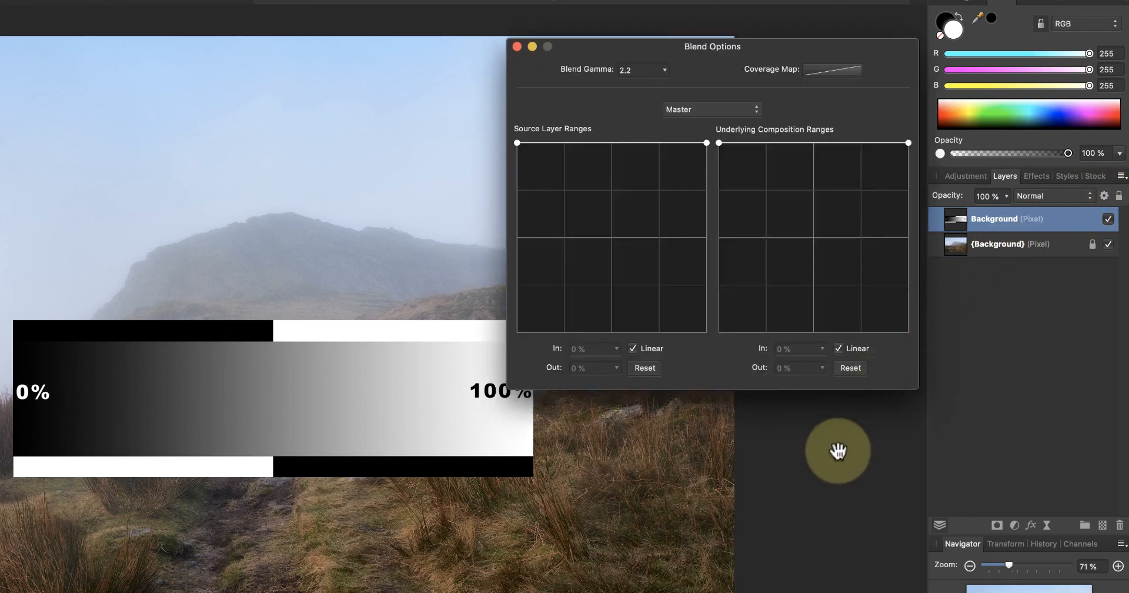
{"action": "left_click_drag", "start_coordinate": [547, 136], "coordinate": [734, 302]}
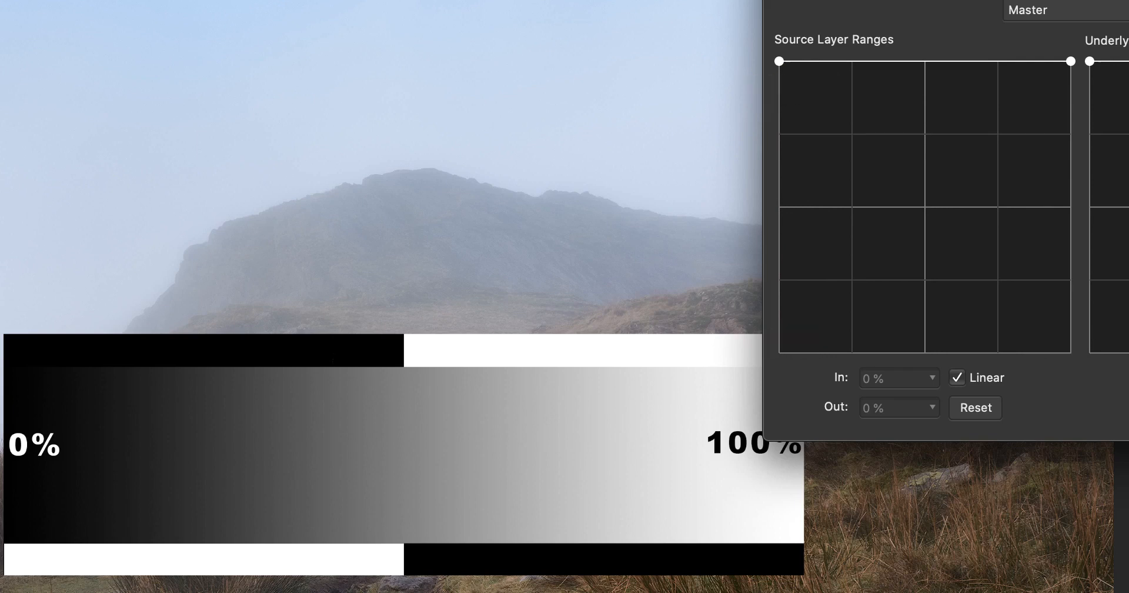
{"action": "left_click_drag", "start_coordinate": [886, 144], "coordinate": [943, 271]}
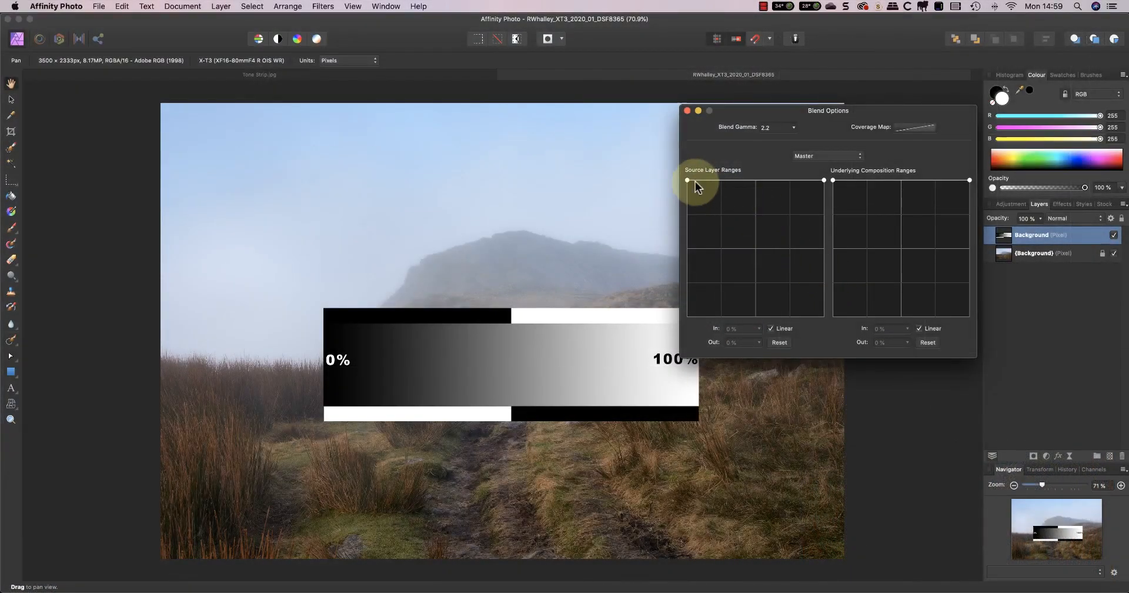
{"action": "left_click_drag", "start_coordinate": [685, 180], "coordinate": [686, 222]}
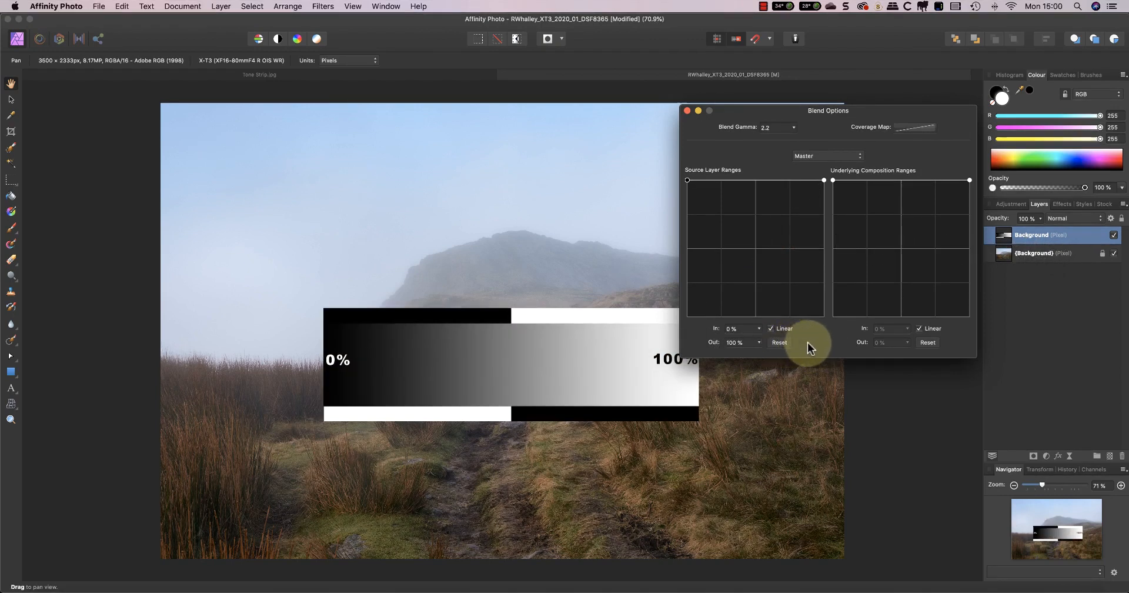
{"action": "mouse_move", "coordinate": [814, 245]}
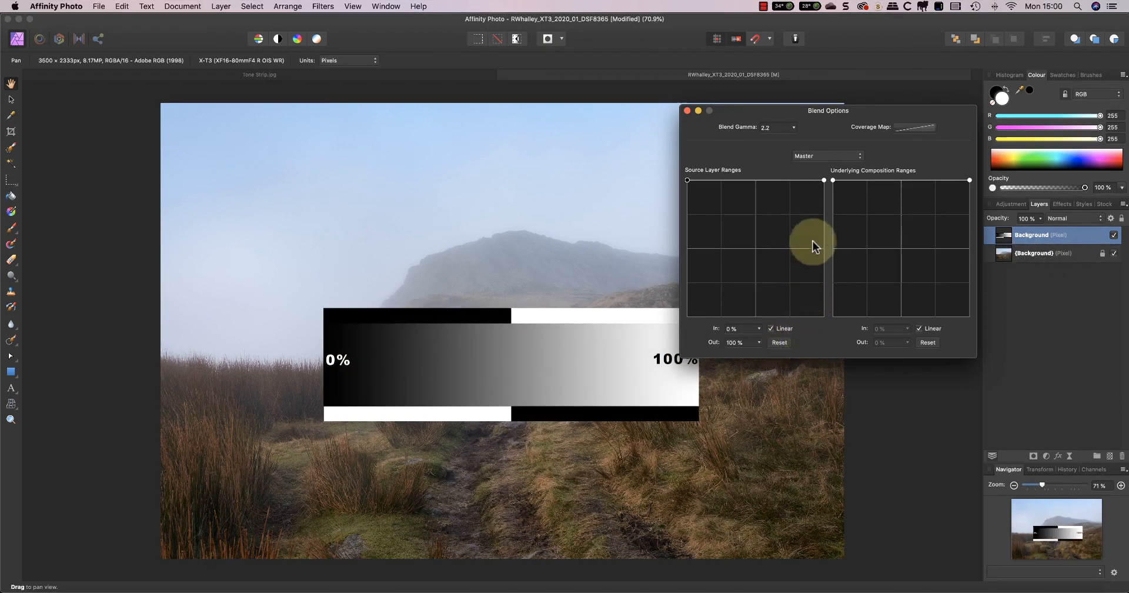
- Shape the source range into a V with a 49% midpoint dropped to 0% output
{"action": "left_click_drag", "start_coordinate": [813, 245], "coordinate": [824, 201]}
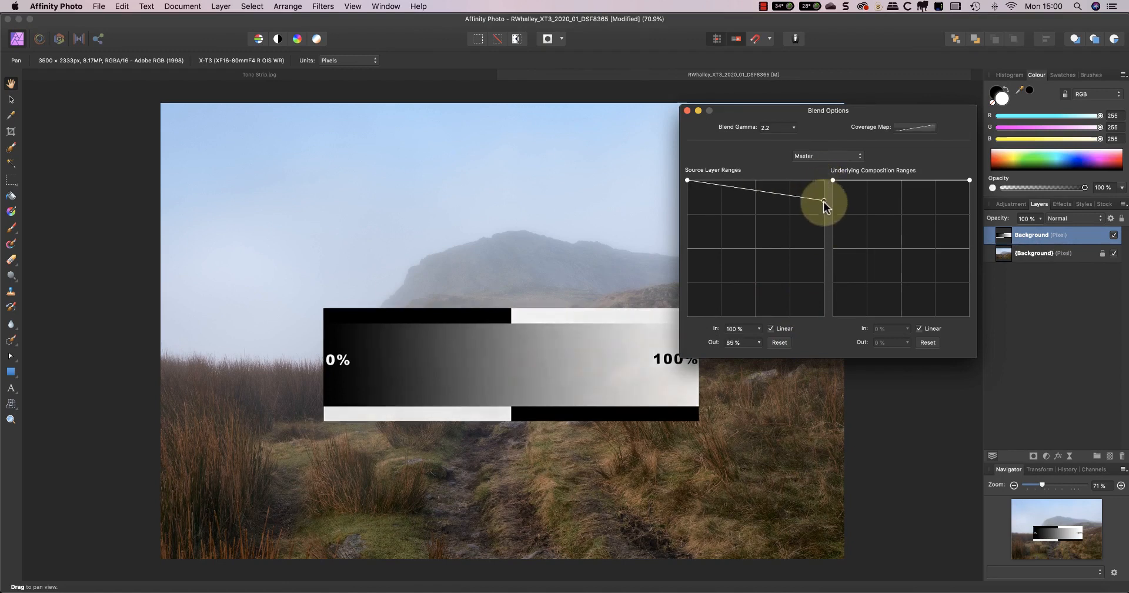
{"action": "left_click_drag", "start_coordinate": [825, 201], "coordinate": [825, 319]}
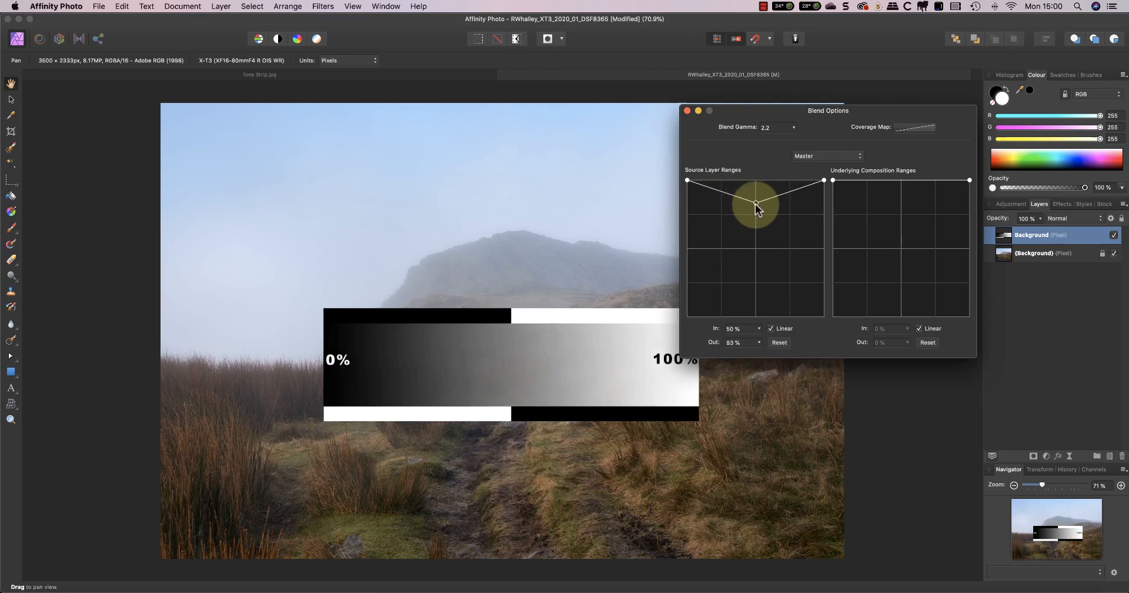
{"action": "left_click_drag", "start_coordinate": [756, 206], "coordinate": [756, 322]}
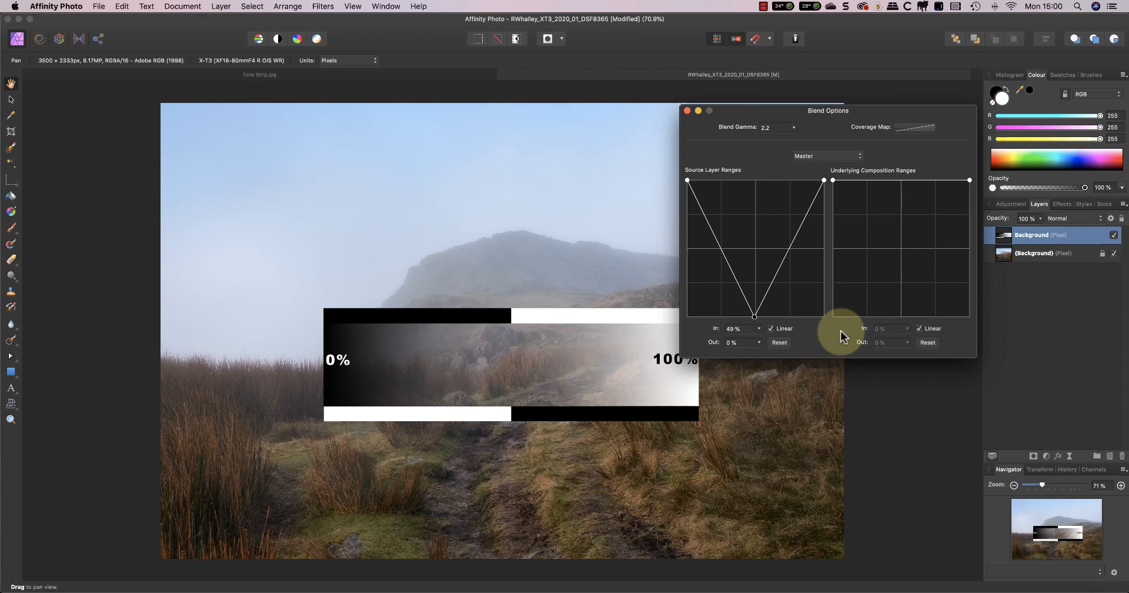
{"action": "mouse_move", "coordinate": [845, 334]}
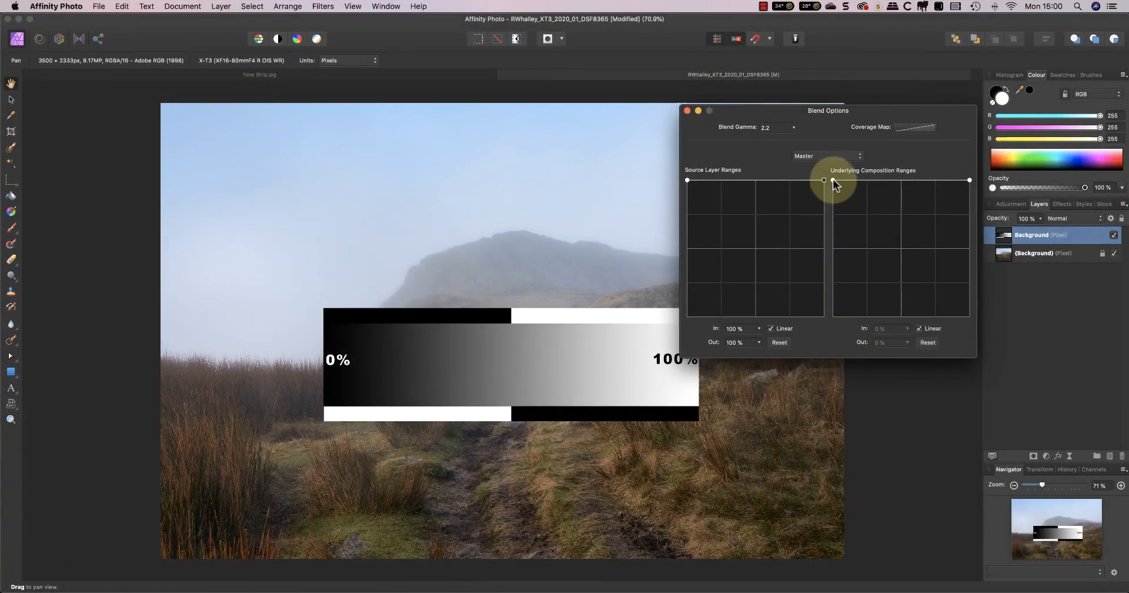
- Slope the underlying composition range down to 0% output at 99% input
{"action": "left_click_drag", "start_coordinate": [824, 180], "coordinate": [831, 267]}
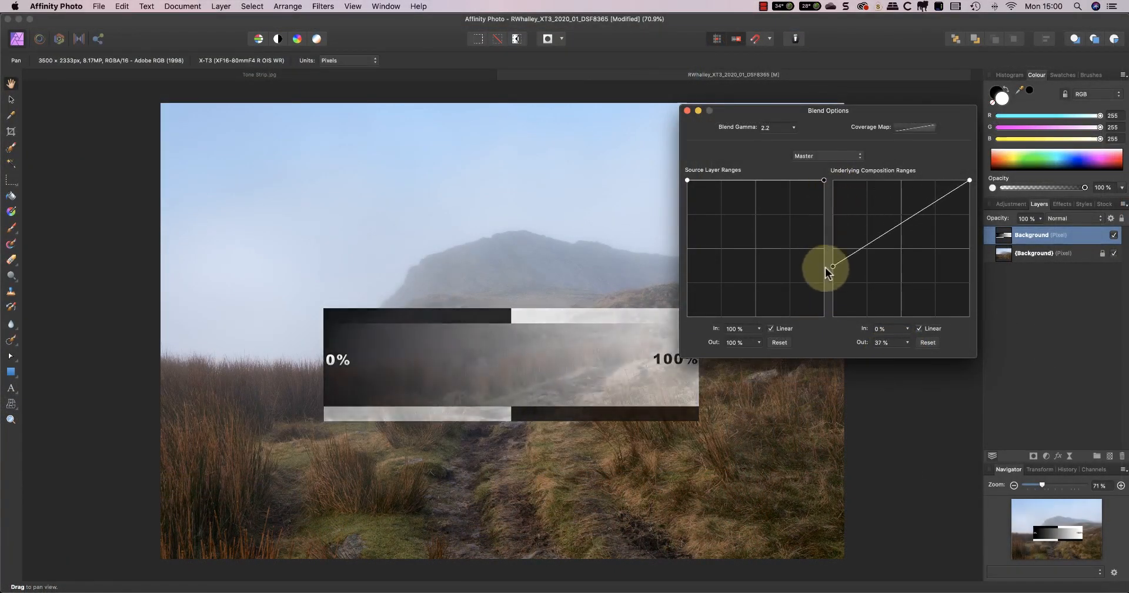
{"action": "left_click_drag", "start_coordinate": [832, 267], "coordinate": [833, 316]}
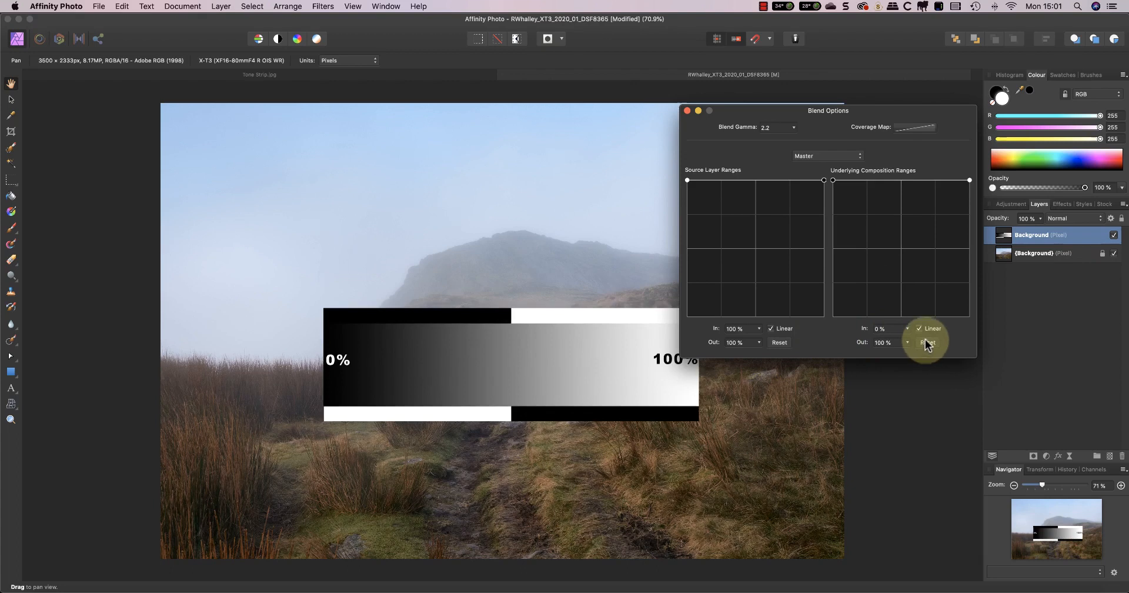
{"action": "left_click_drag", "start_coordinate": [968, 180], "coordinate": [968, 224]}
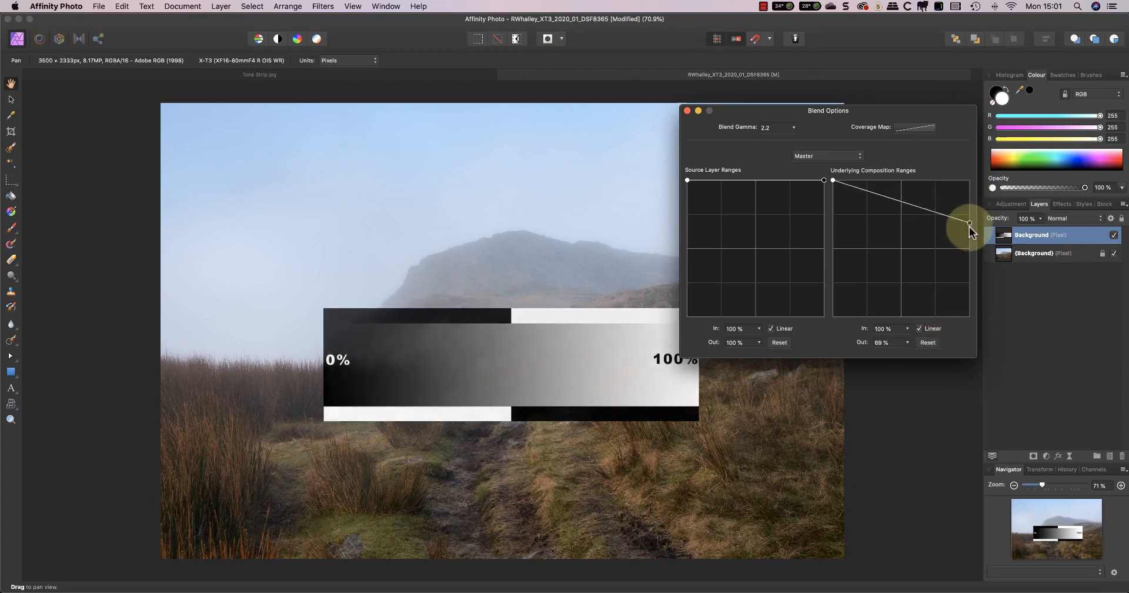
{"action": "left_click_drag", "start_coordinate": [968, 224], "coordinate": [968, 318]}
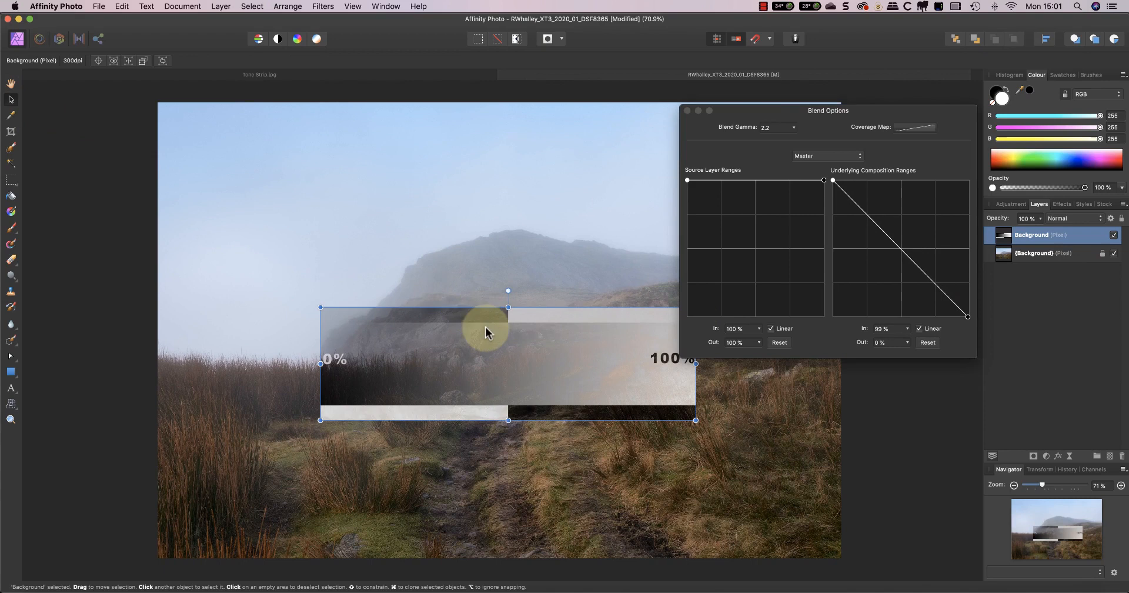
- Drag the tone strip up onto the mountain and into the misty sky
{"action": "left_click_drag", "start_coordinate": [485, 332], "coordinate": [321, 321]}
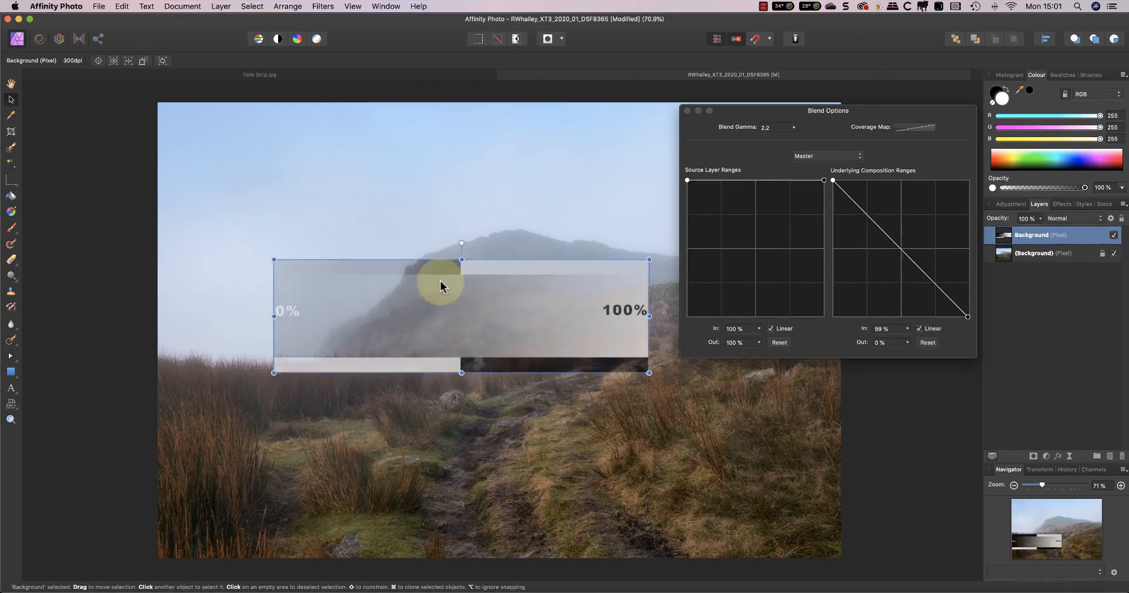
{"action": "left_click_drag", "start_coordinate": [441, 287], "coordinate": [455, 241]}
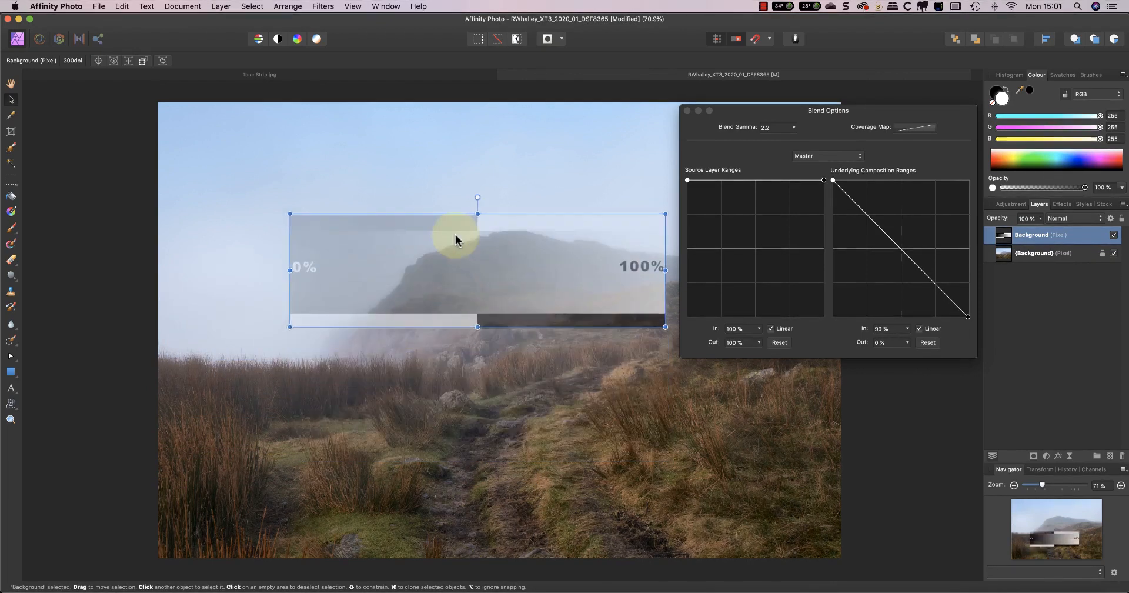
{"action": "left_click_drag", "start_coordinate": [455, 240], "coordinate": [341, 329]}
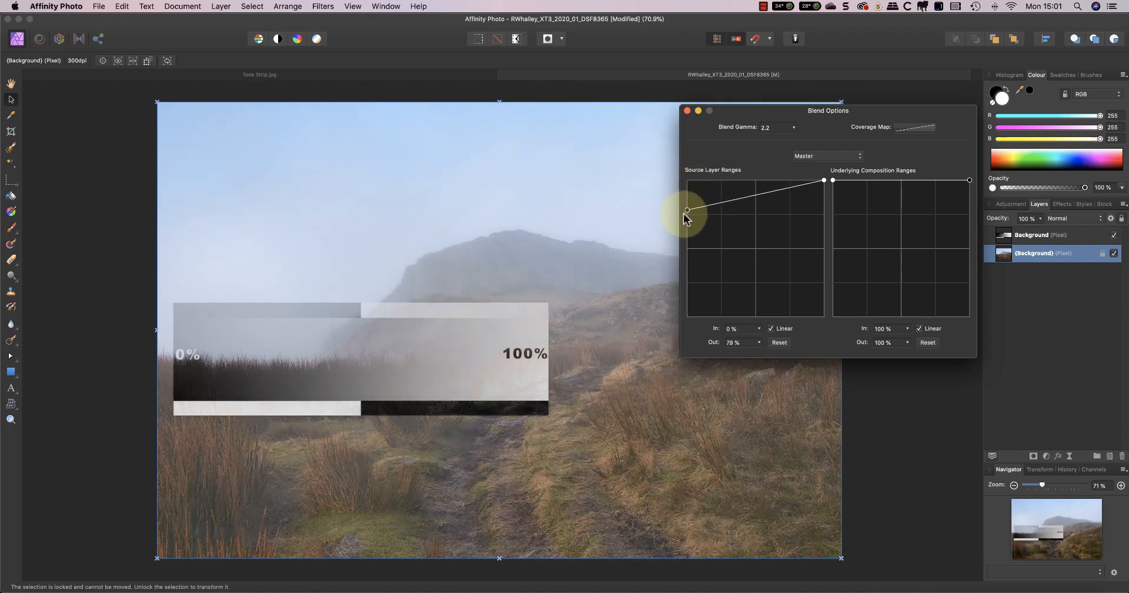
- Drop the background photo's source shadows to transparent, then restore full opacity
{"action": "left_click_drag", "start_coordinate": [686, 210], "coordinate": [686, 317]}
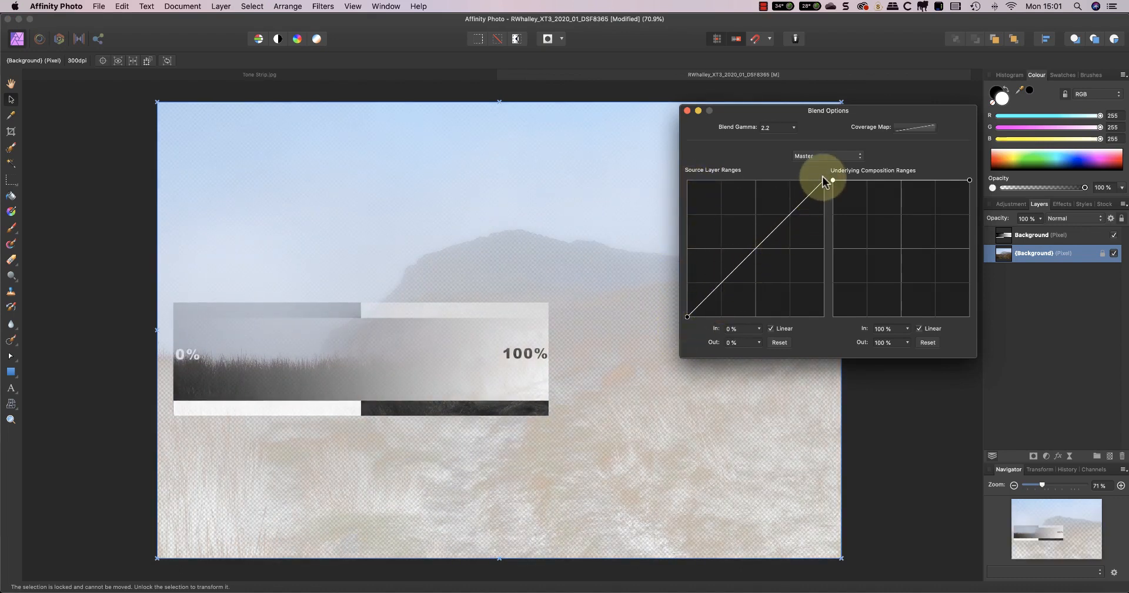
{"action": "left_click_drag", "start_coordinate": [832, 180], "coordinate": [824, 298]}
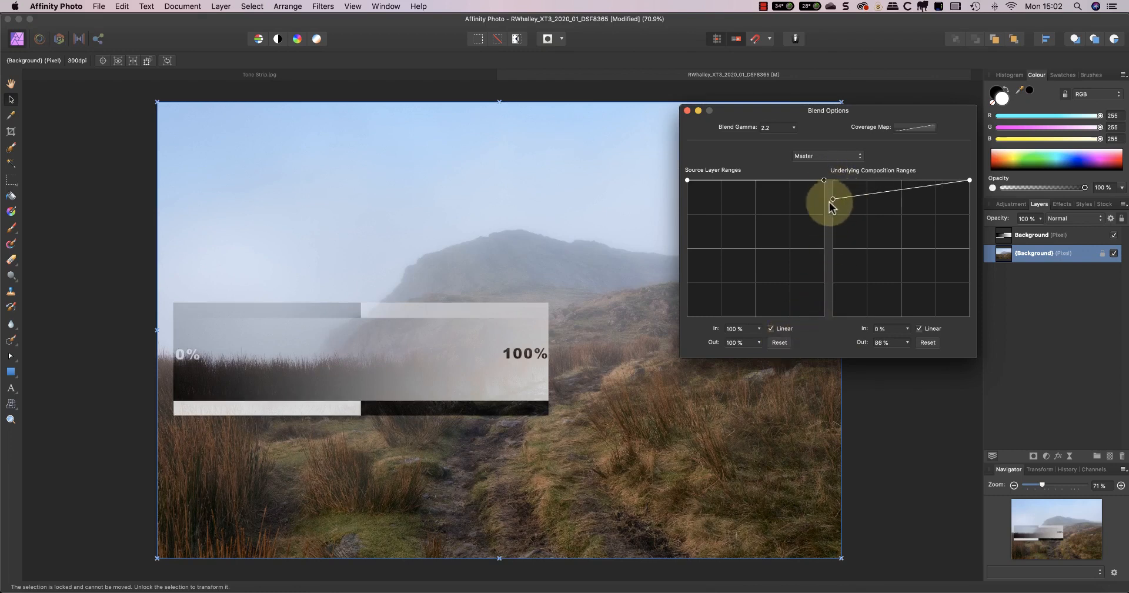
- Lower both ends of the photo's underlying composition range to 0% output
{"action": "left_click_drag", "start_coordinate": [833, 200], "coordinate": [832, 316]}
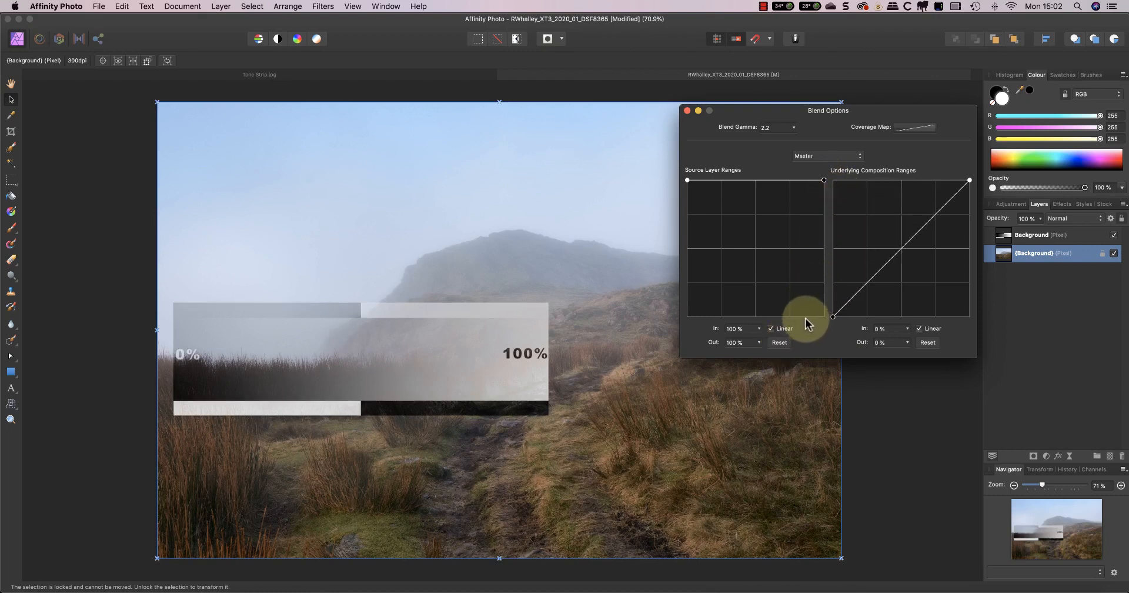
{"action": "left_click_drag", "start_coordinate": [833, 316], "coordinate": [968, 234]}
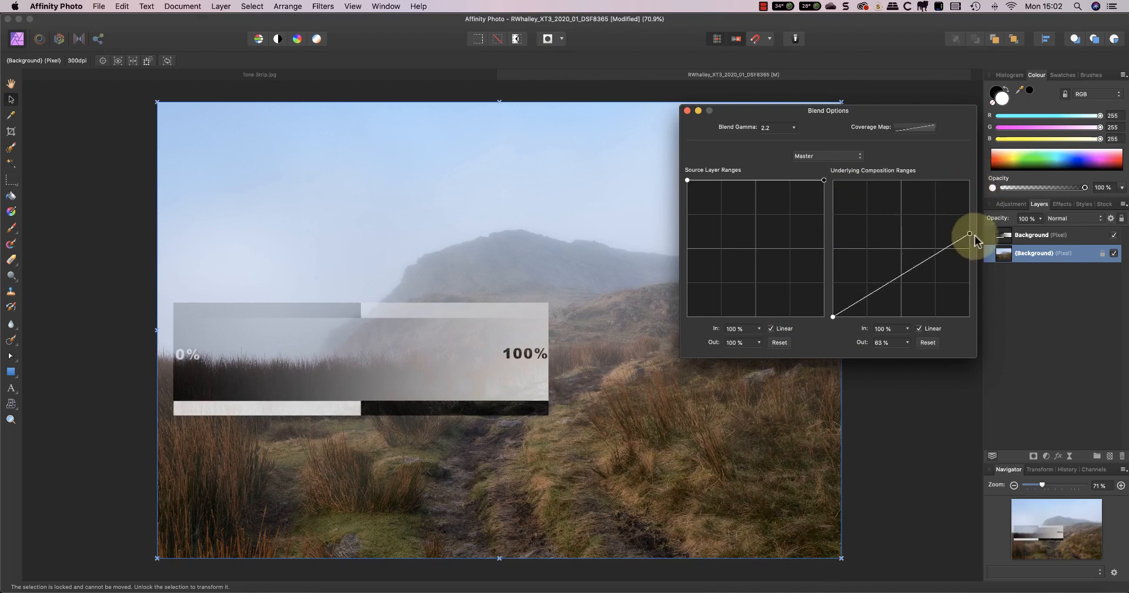
{"action": "left_click_drag", "start_coordinate": [970, 233], "coordinate": [969, 316]}
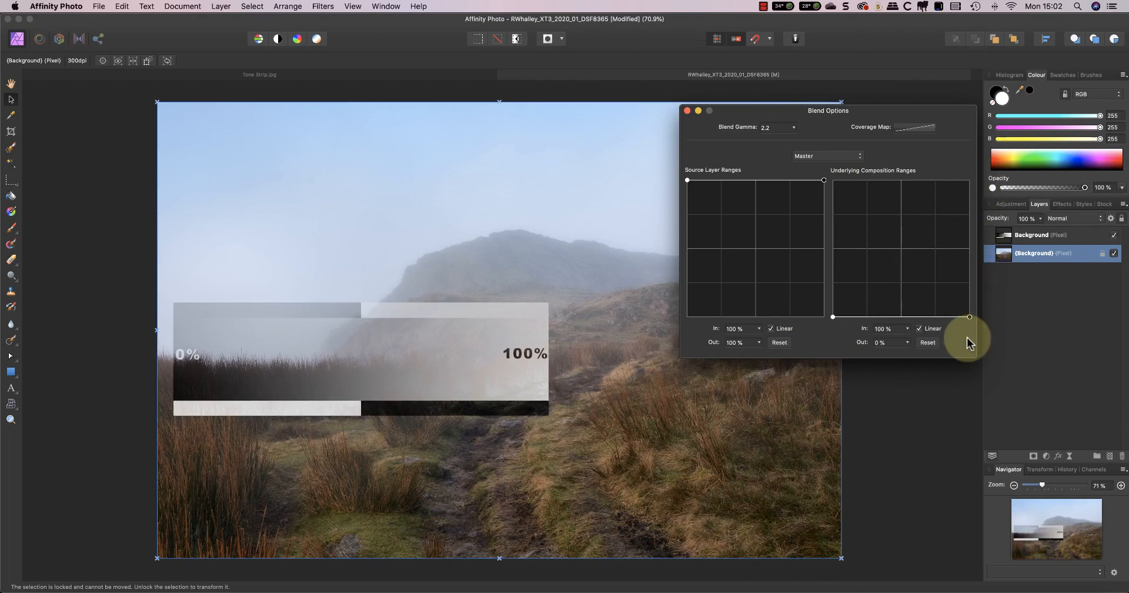